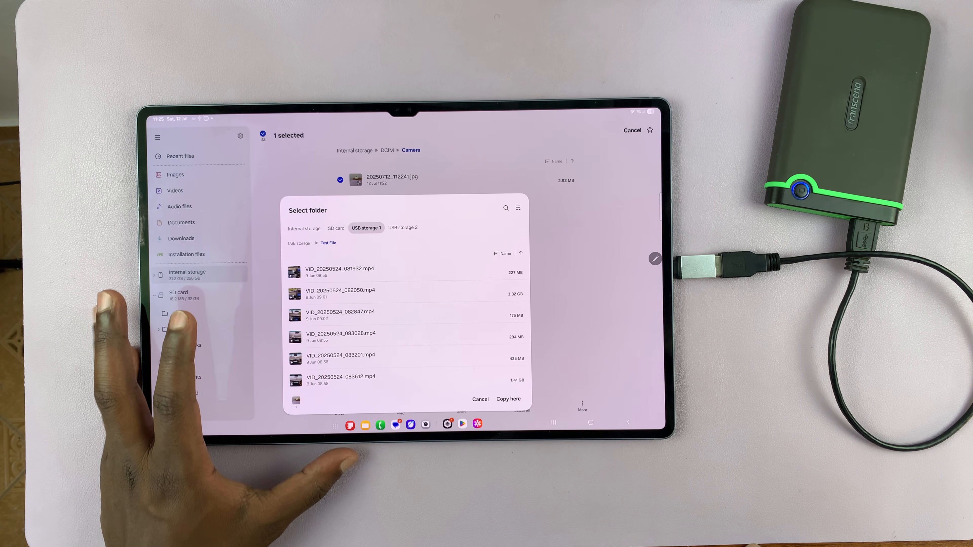
Choose USB storage 1 > Test File as destination and Copy here, triggering the NTFS warning
click(179, 293)
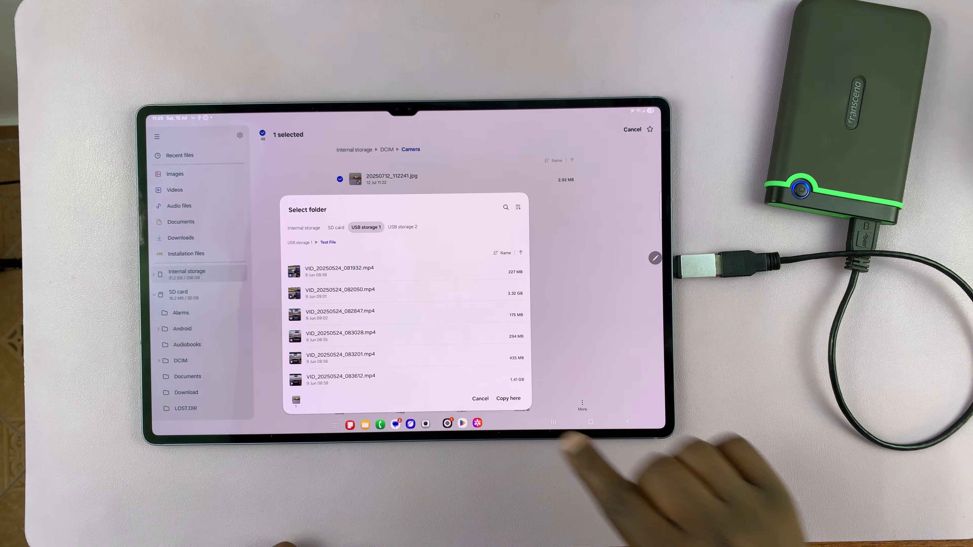
click(509, 398)
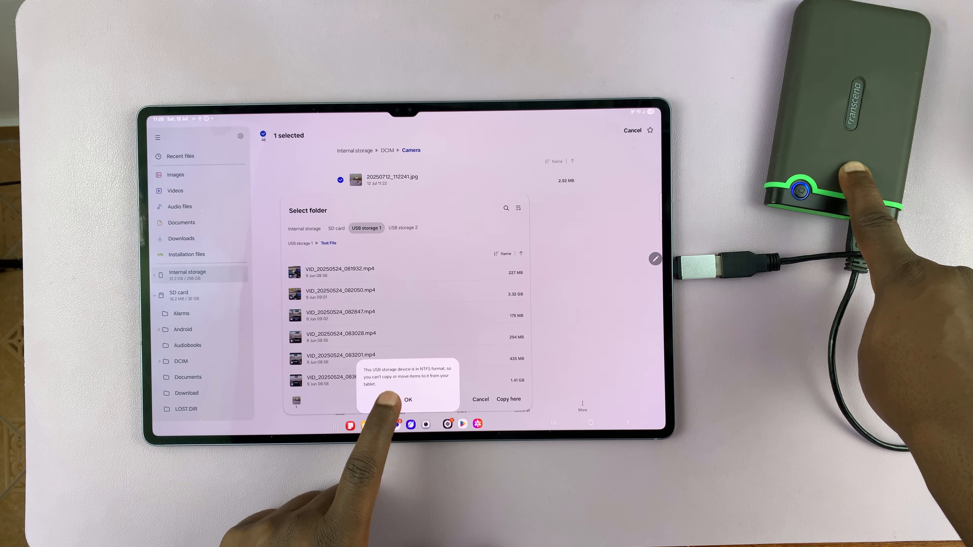
Acknowledge the NTFS warning with OK, leaving the photo selected in Internal storage
click(408, 399)
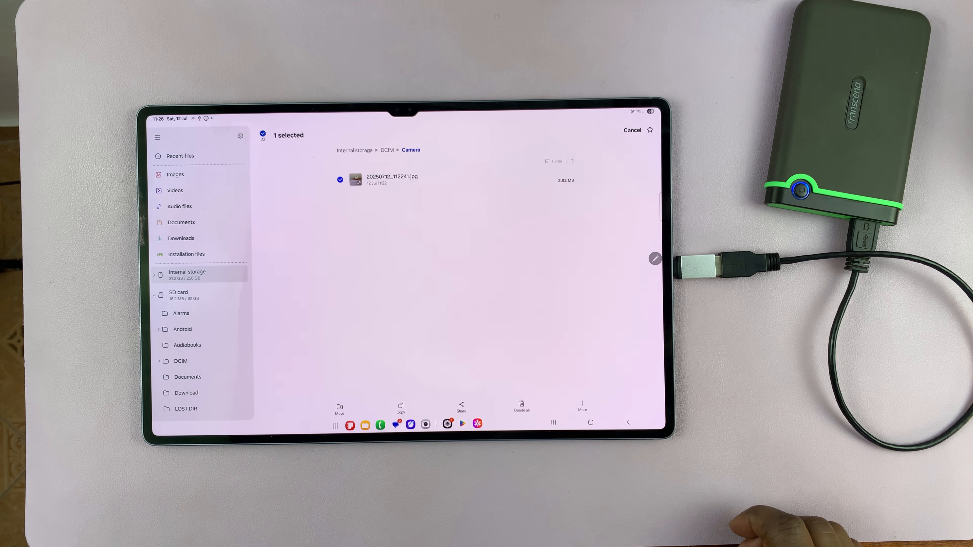
Browse the SD card and USB storage 2 folders, then return to Internal storage
click(187, 274)
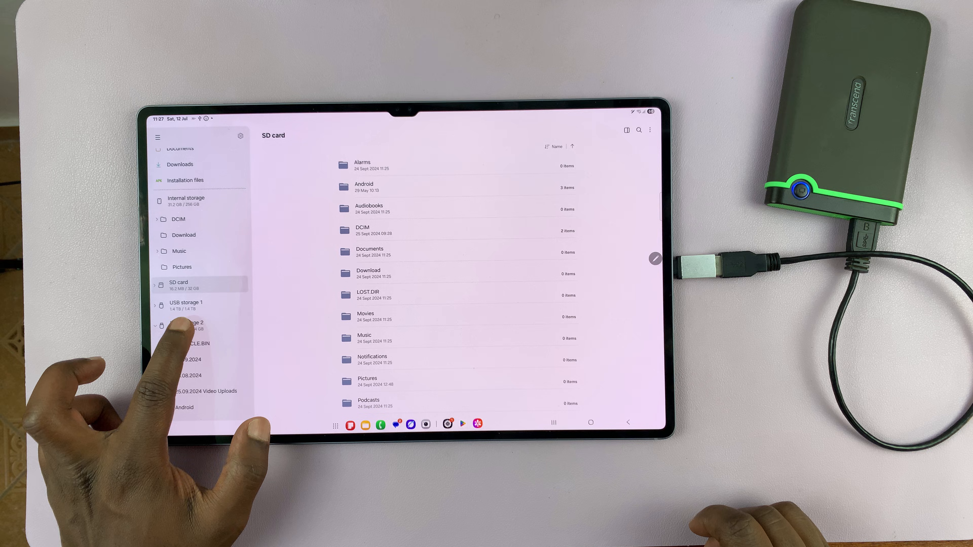
click(186, 325)
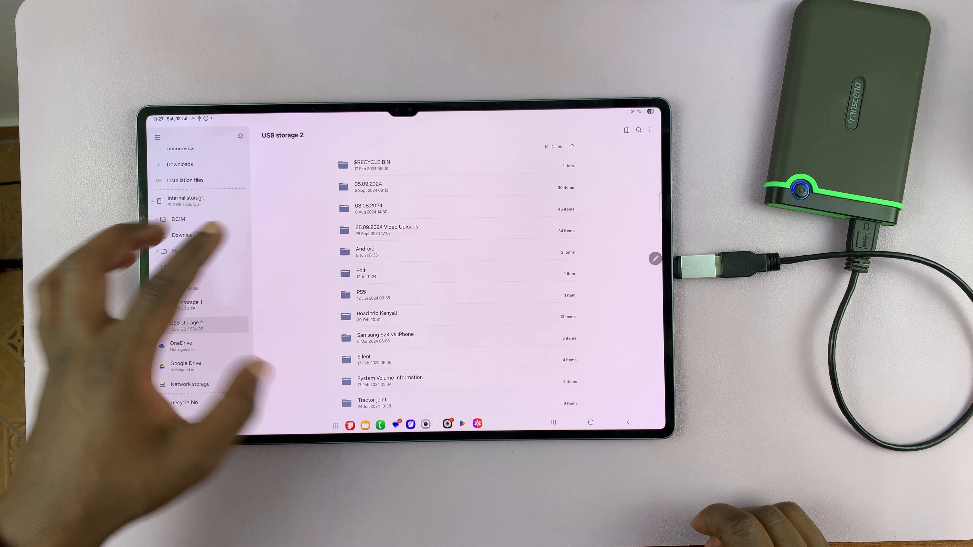
click(185, 201)
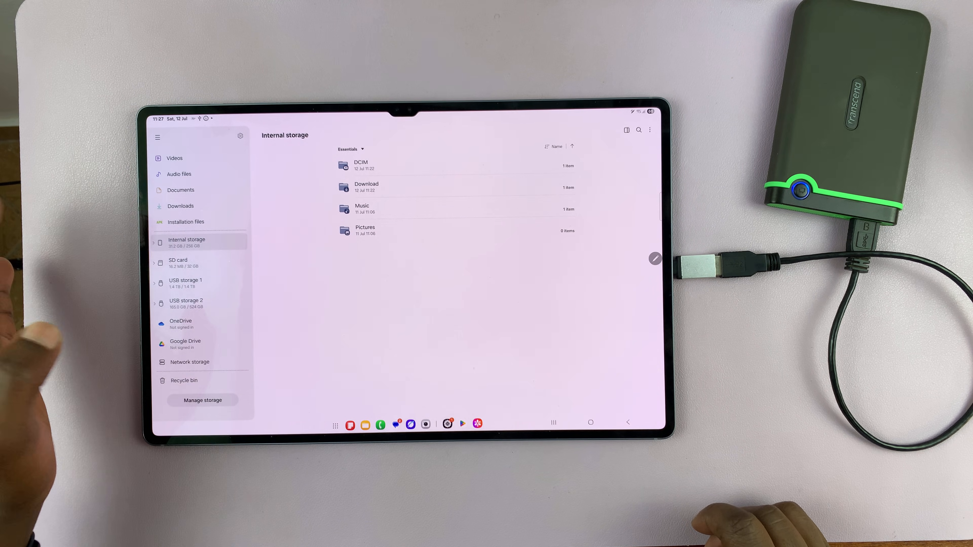
Navigate into DCIM > Camera to reach the photo 20250712_112241.jpg
click(345, 165)
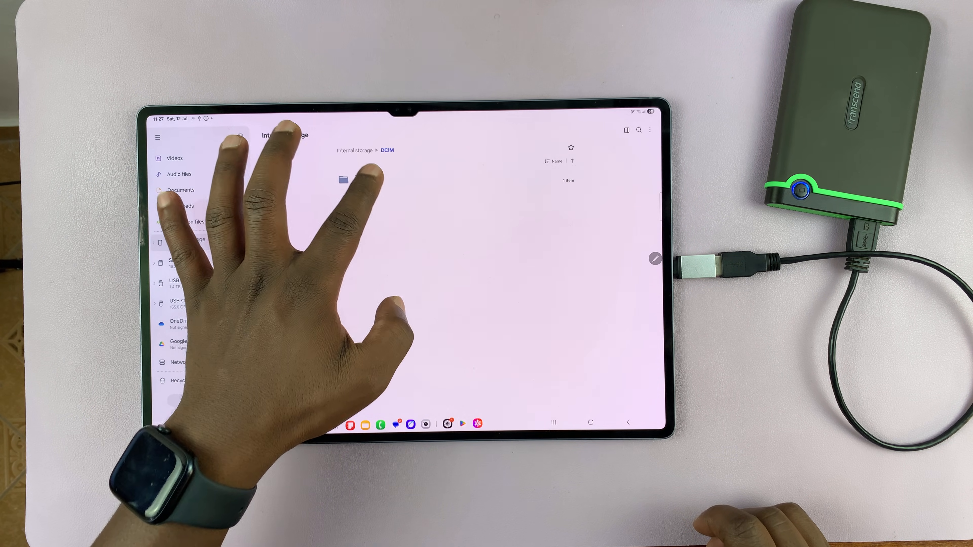
click(373, 177)
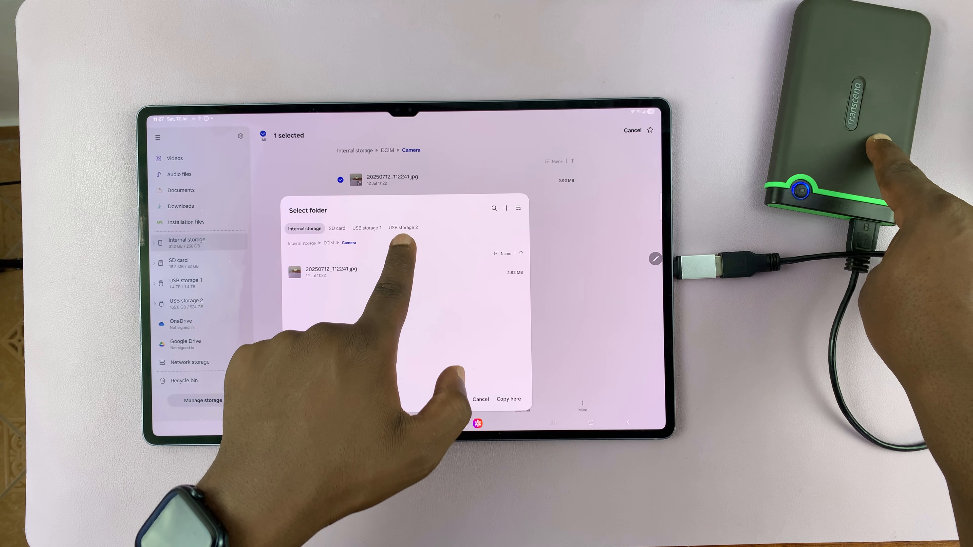
Copy the photo onto USB storage 2 and return to the tablet's home screen
click(402, 228)
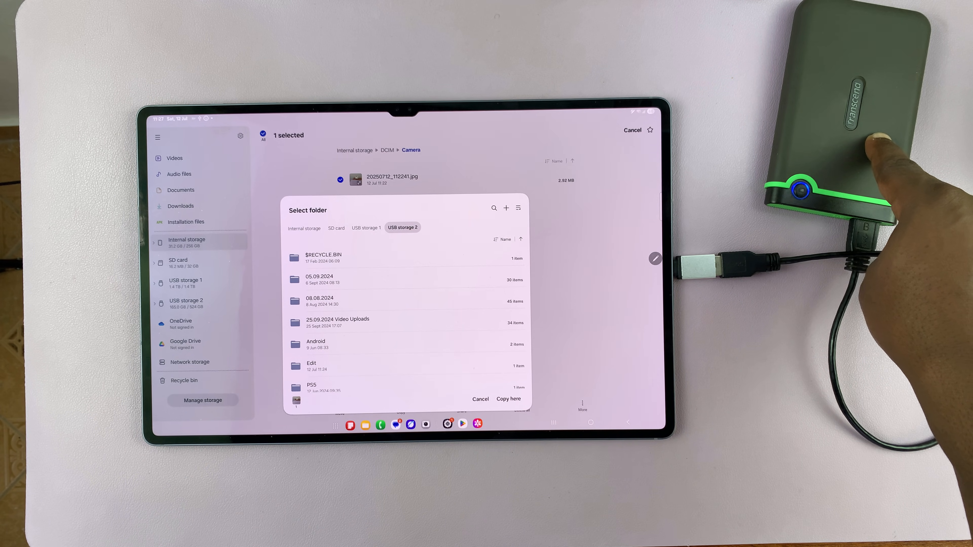
click(480, 398)
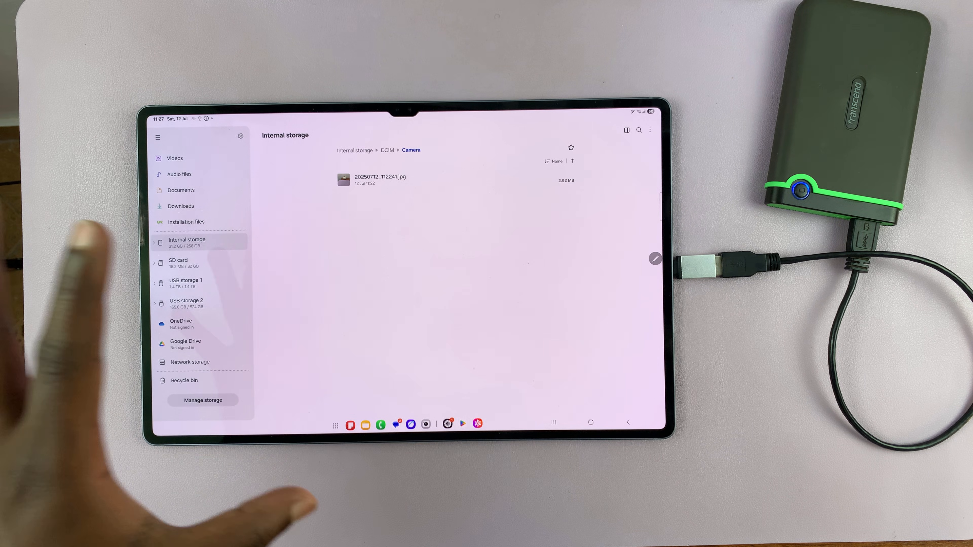
click(590, 423)
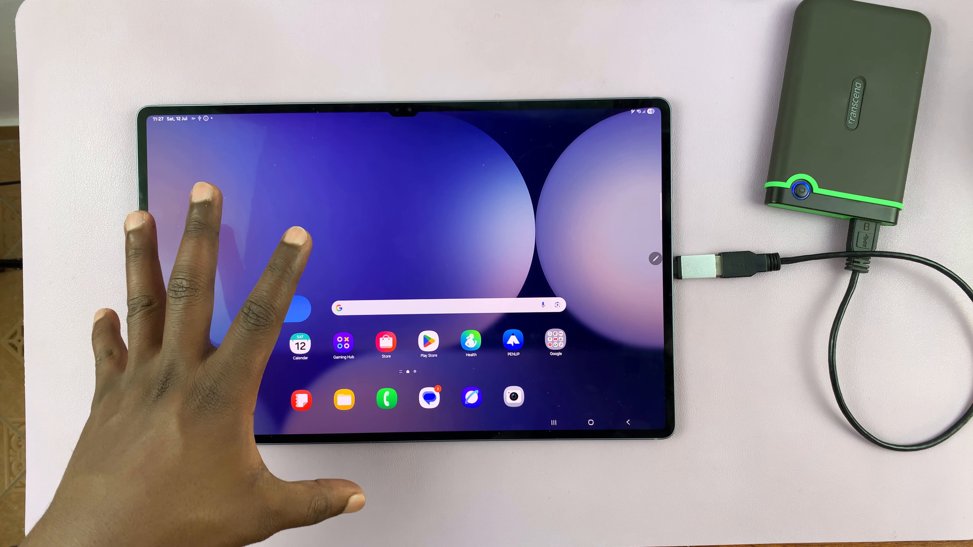